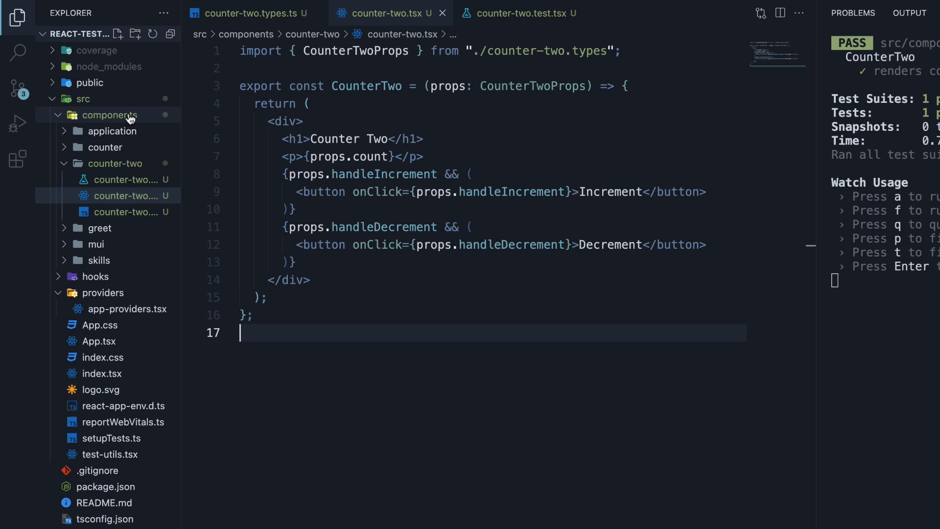
pyautogui.moveTo(126, 163)
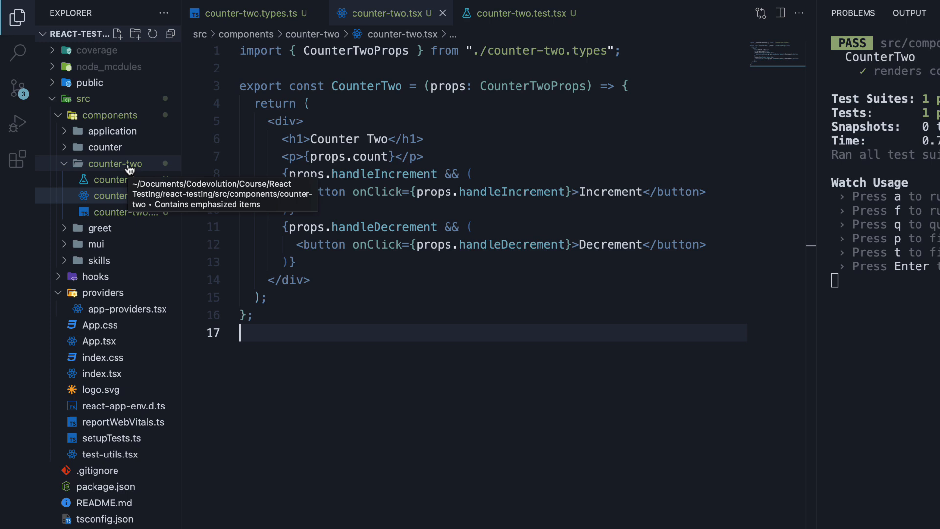
# Step: Review counter-two.tsx and counter-two.types.ts, then bring up counter-two.test.tsx
pyautogui.click(117, 195)
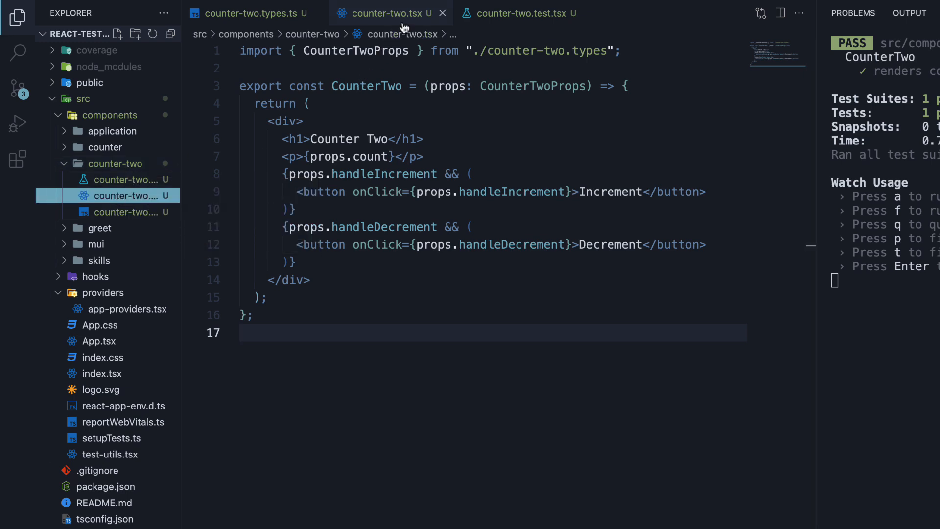
pyautogui.click(256, 12)
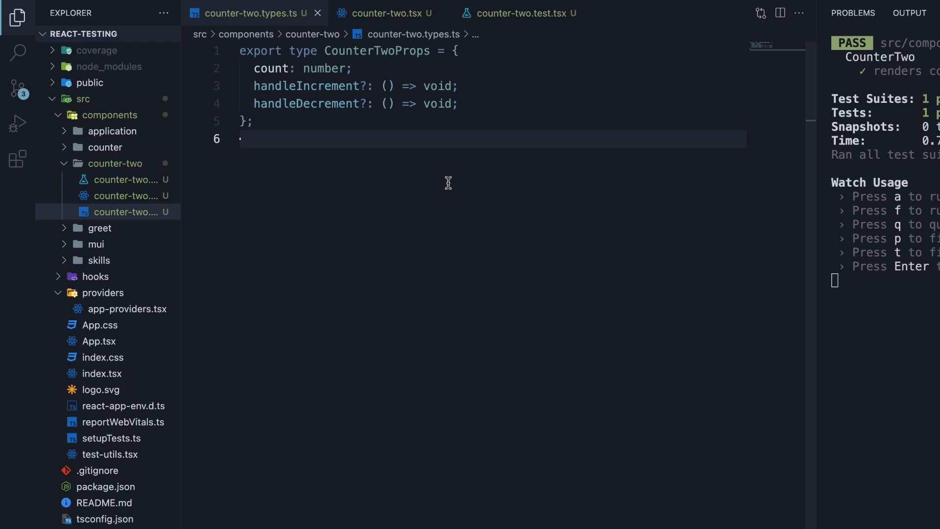
pyautogui.click(517, 13)
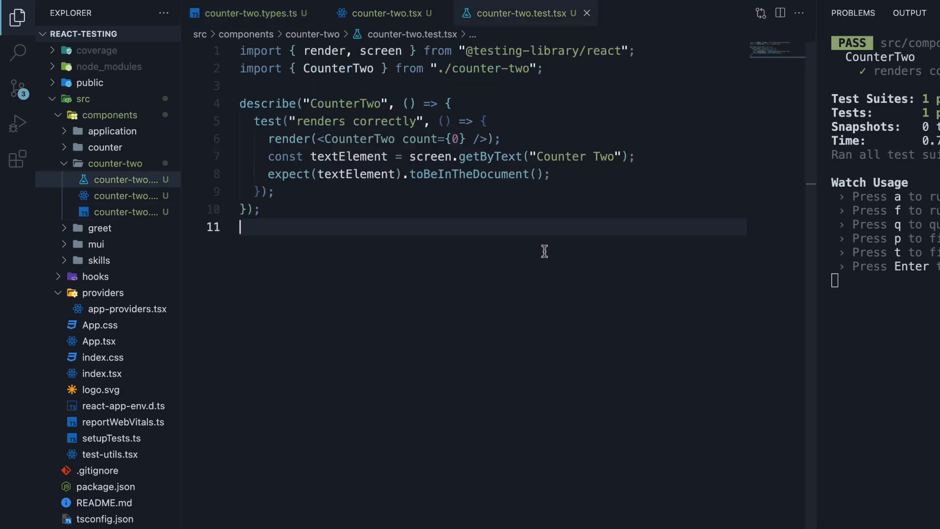
pyautogui.click(384, 13)
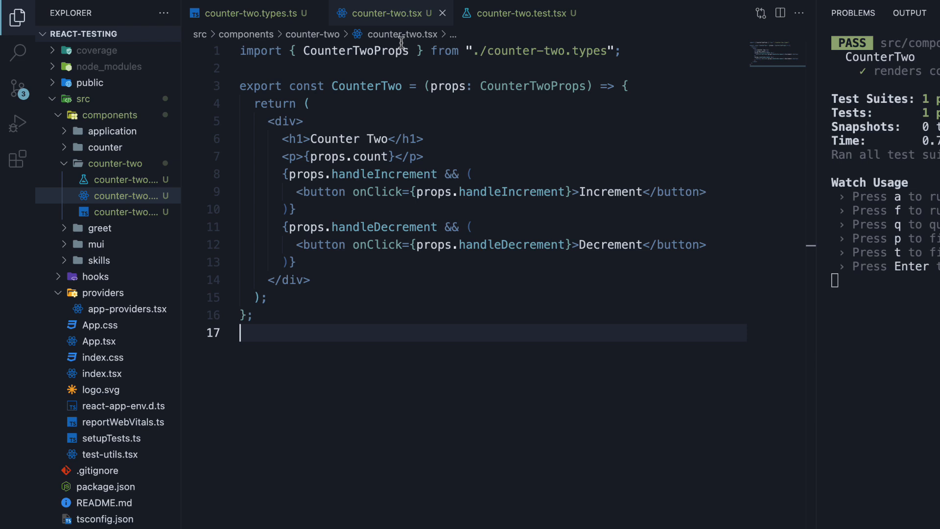
pyautogui.moveTo(472, 379)
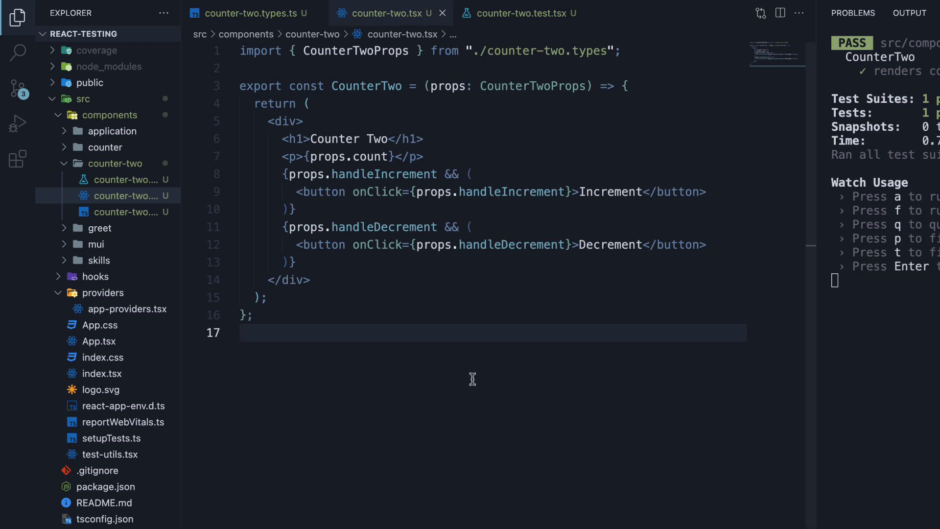
pyautogui.click(240, 332)
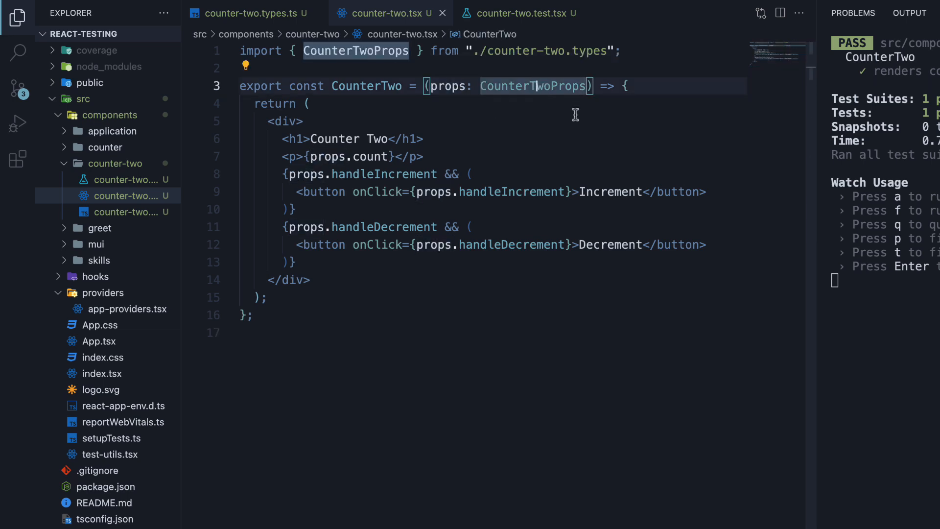
pyautogui.click(249, 14)
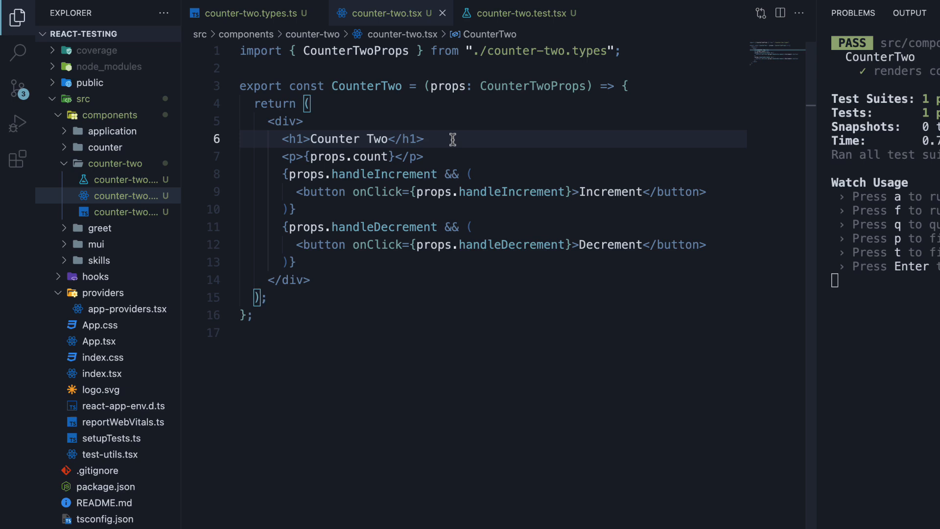
pyautogui.moveTo(462, 145)
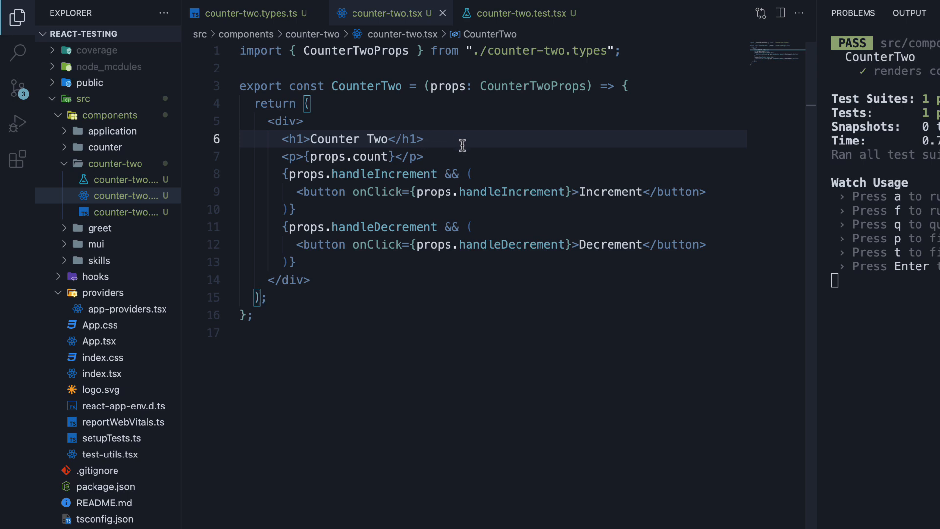
pyautogui.click(285, 157)
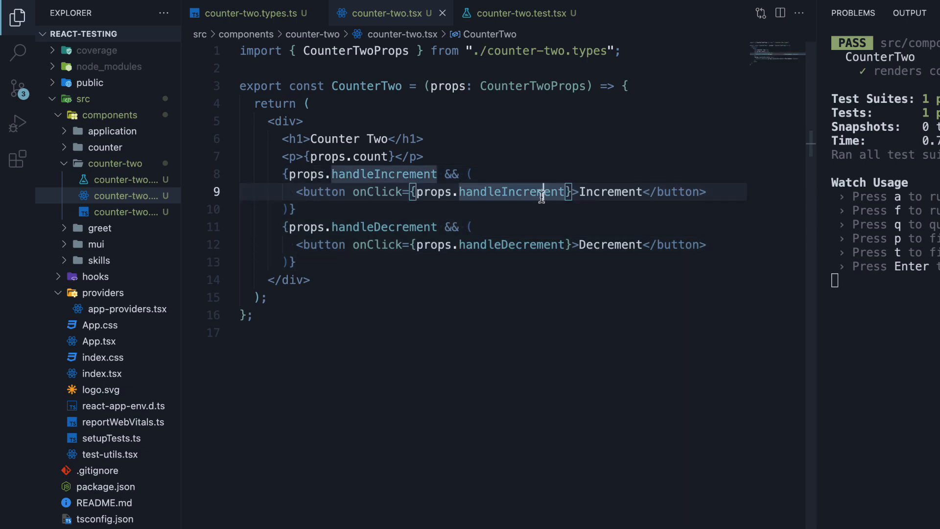
pyautogui.moveTo(546, 245)
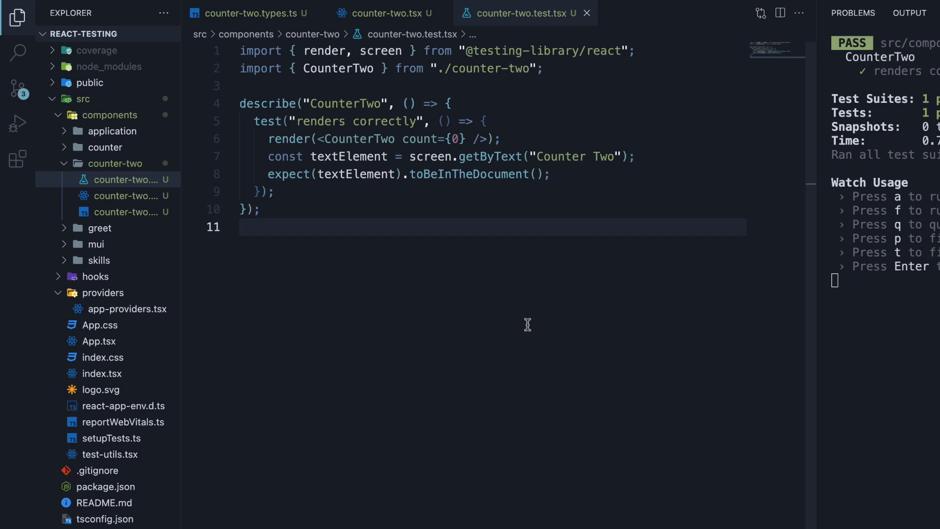
pyautogui.moveTo(518, 139)
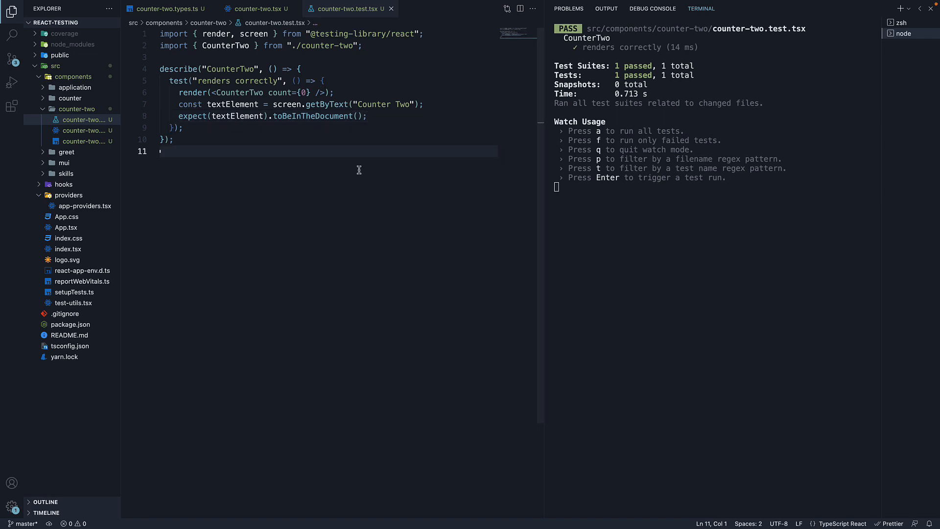
pyautogui.click(256, 8)
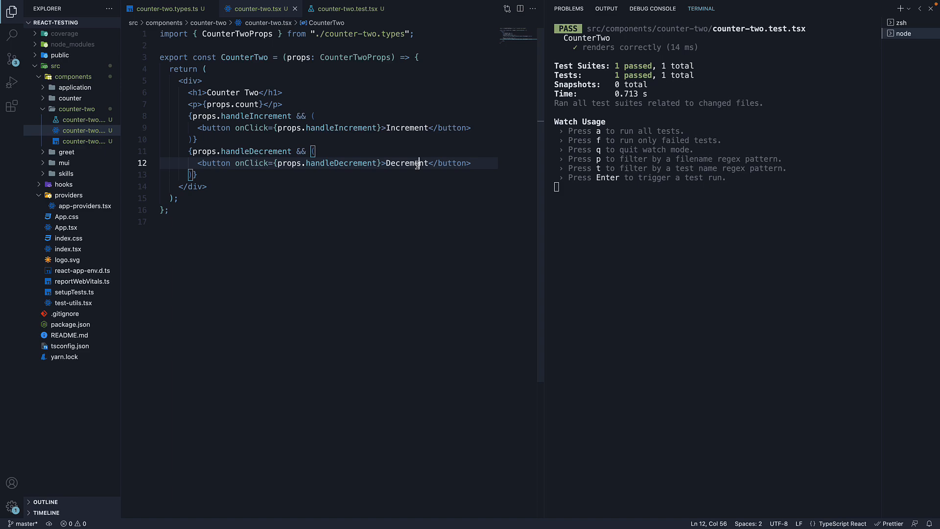
pyautogui.click(346, 8)
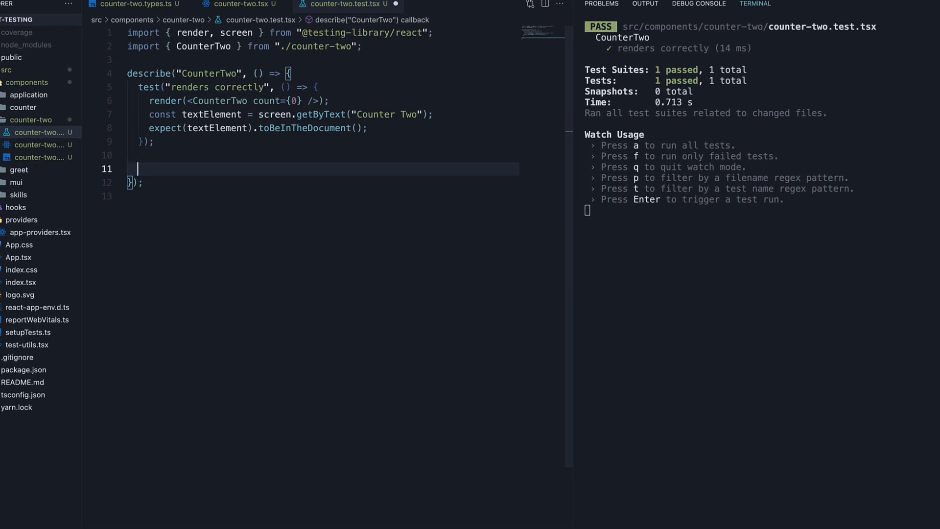
# Step: Write test('handlers are called') rendering <CounterTwo count={0} handleIncrement={} handleDecrement={} />
pyautogui.write("test('')")
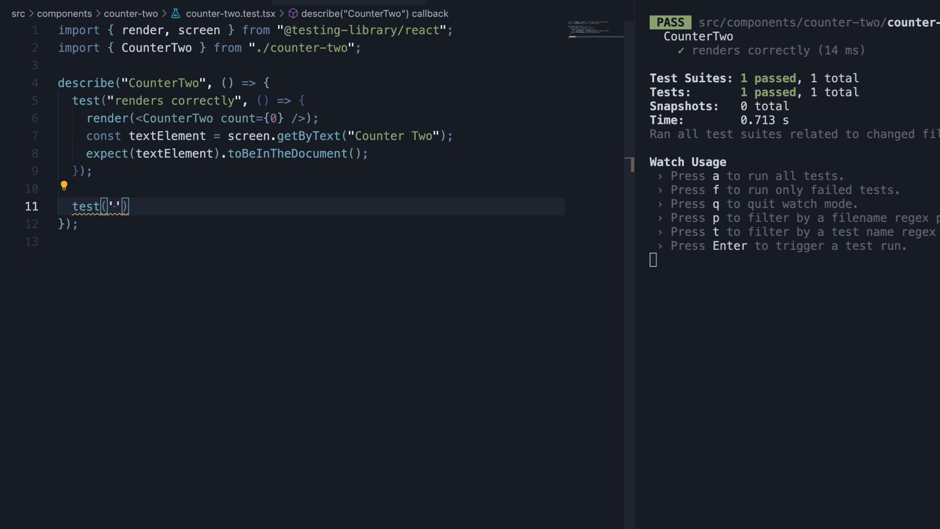
pyautogui.write('handlers are called')
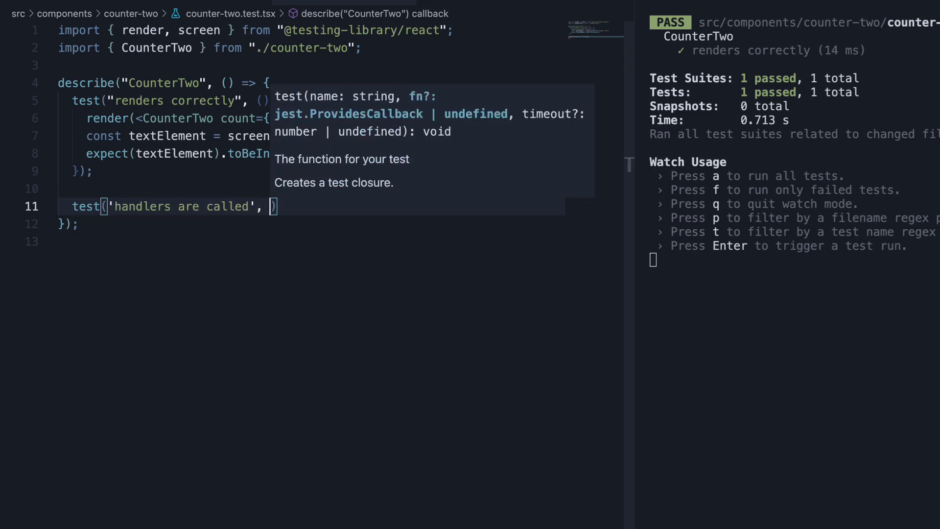
pyautogui.write('() => {')
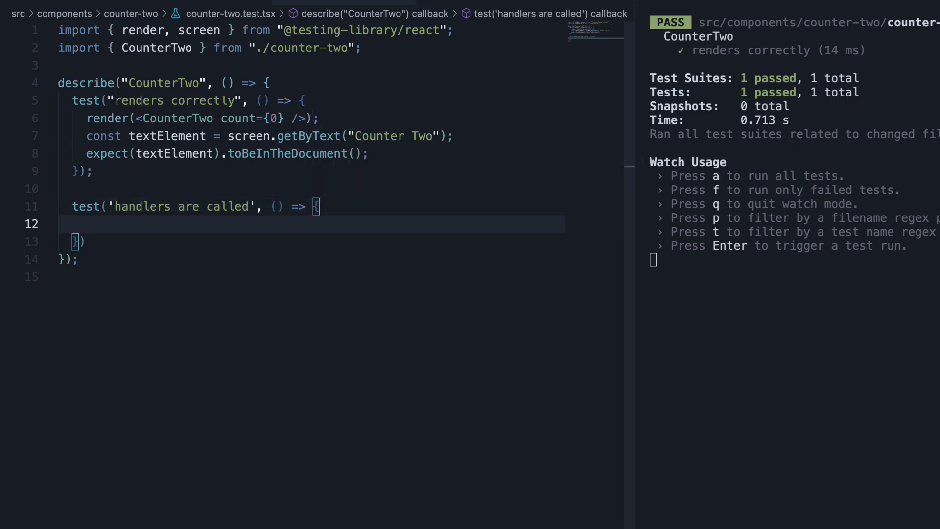
pyautogui.write('render()')
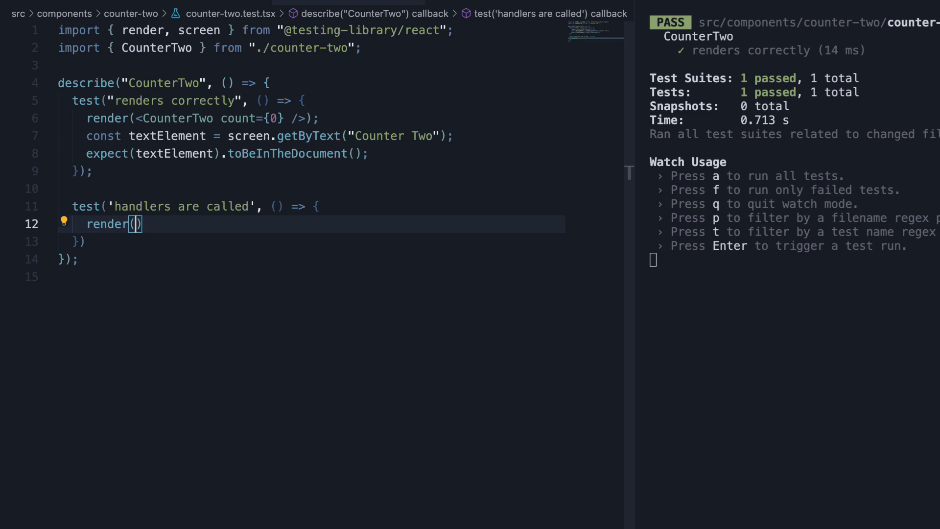
pyautogui.write('<CounterTwo />')
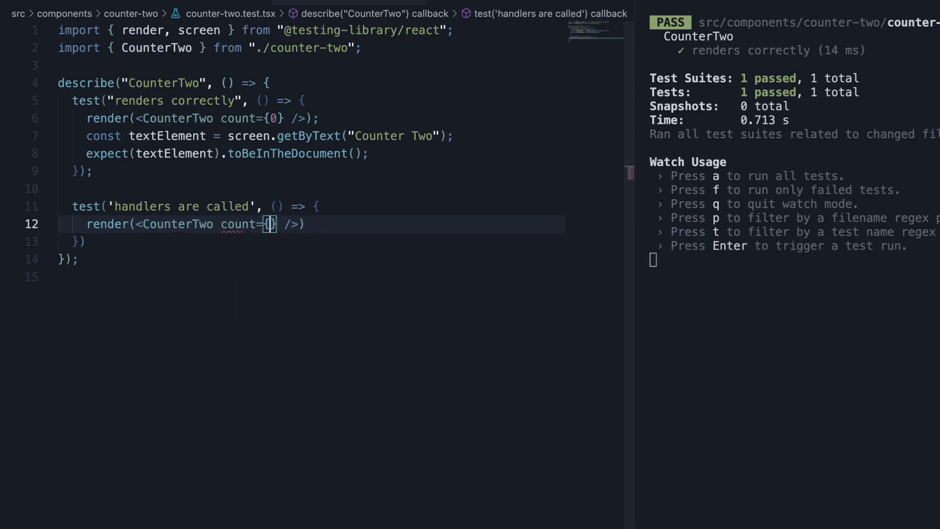
pyautogui.write('0')
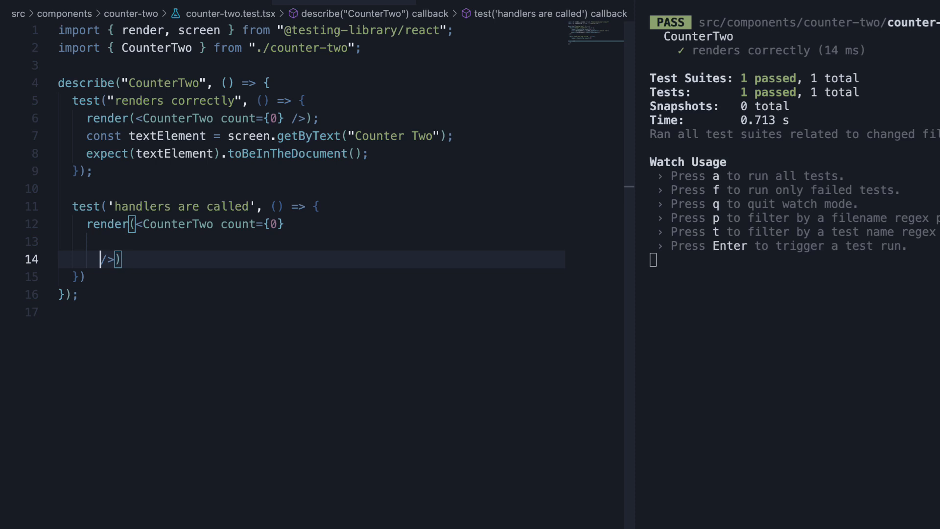
pyautogui.write('handle')
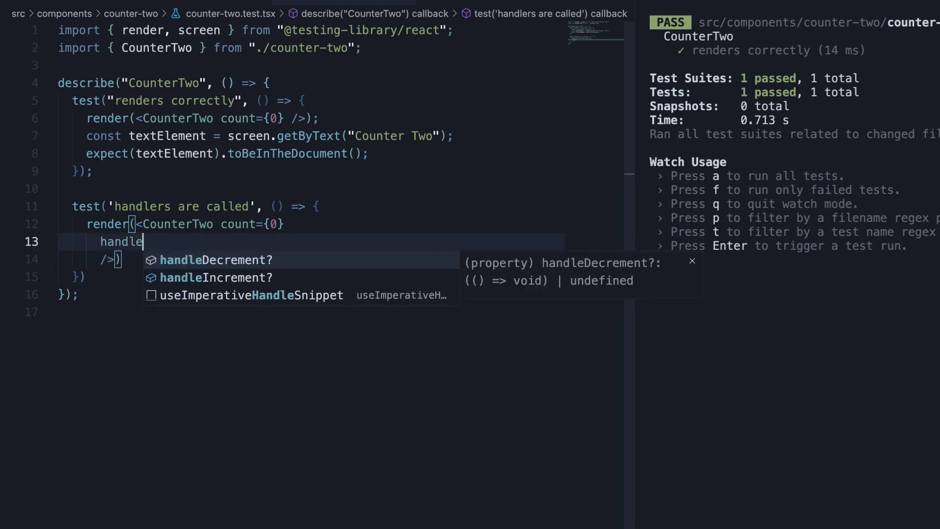
pyautogui.write('Increment=')
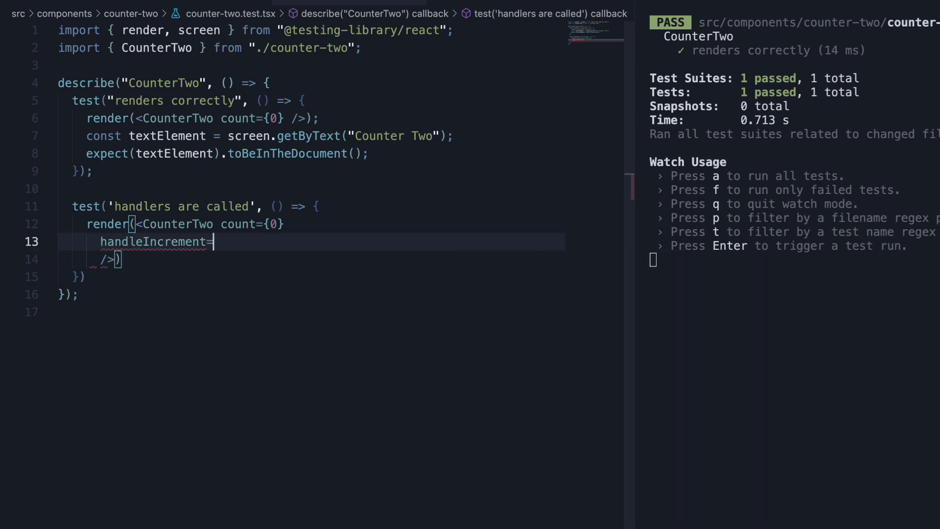
pyautogui.write('{}')
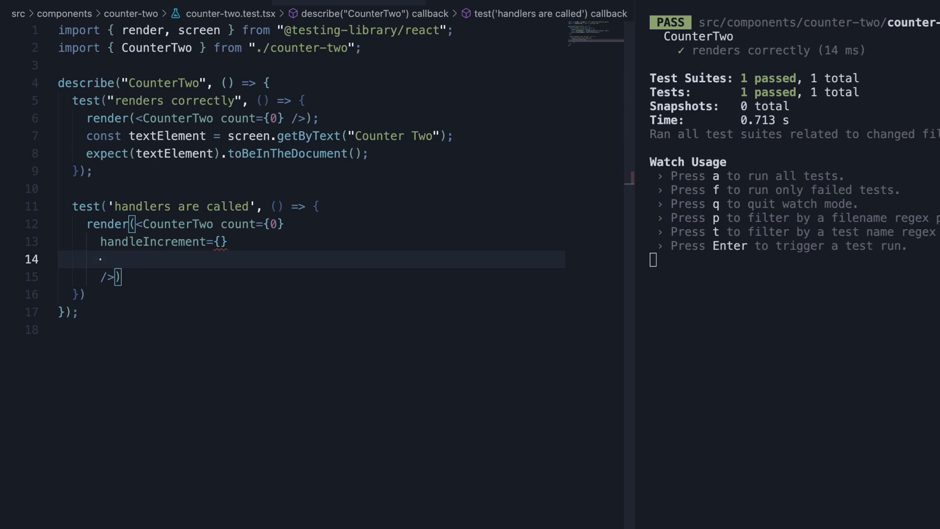
pyautogui.write('handleDecrement=')
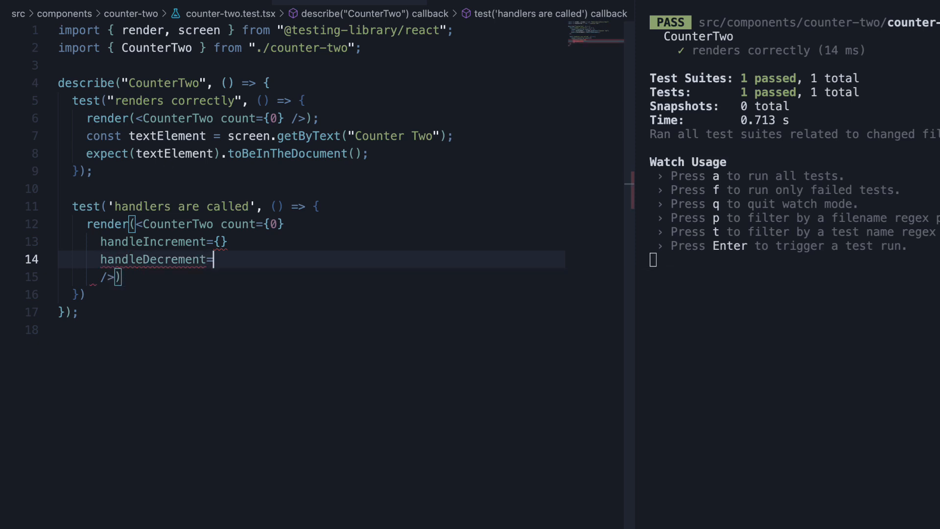
pyautogui.write('{}')
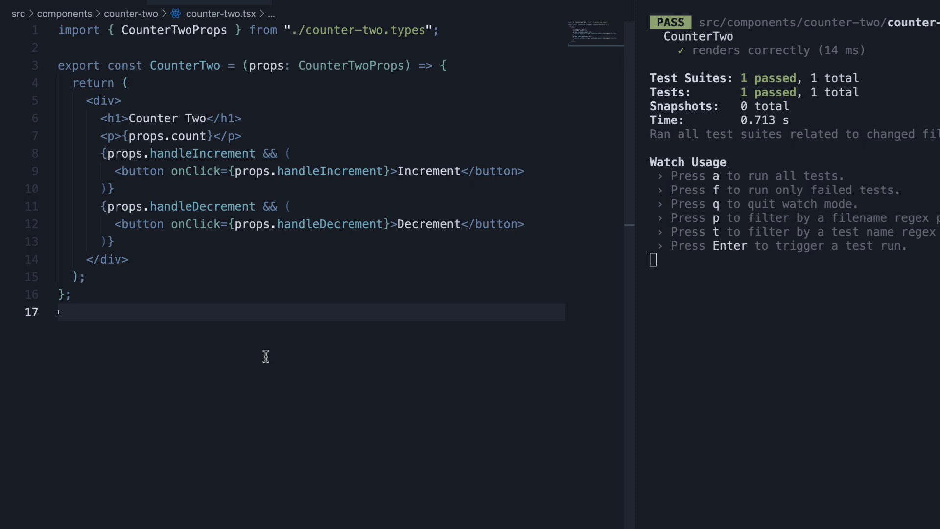
pyautogui.moveTo(361, 176)
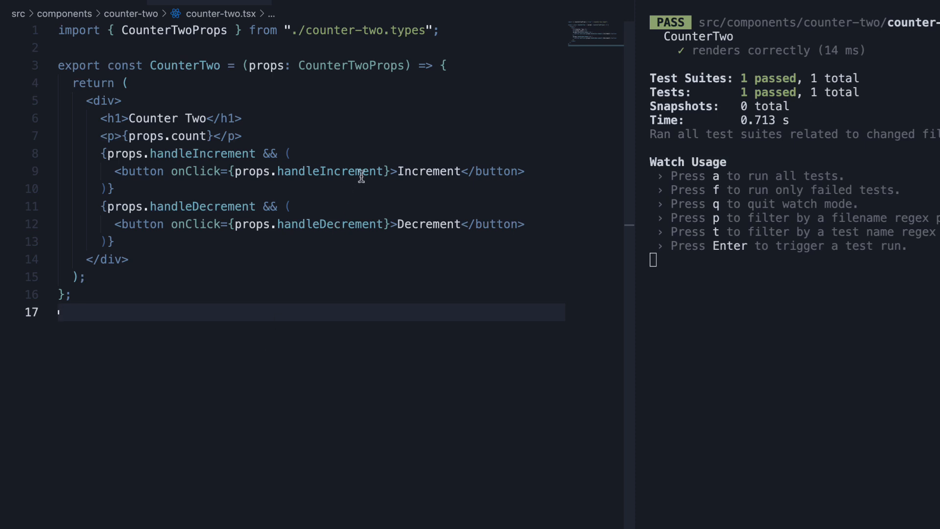
pyautogui.doubleClick(329, 224)
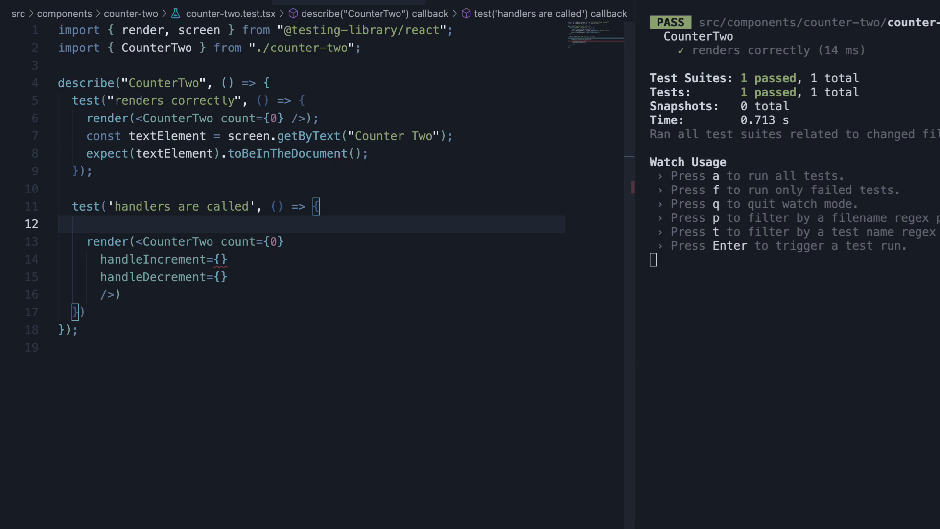
# Step: Create incrementHandler and decrementHandler mocks with jest.fn()
pyautogui.write('const incrementHandler')
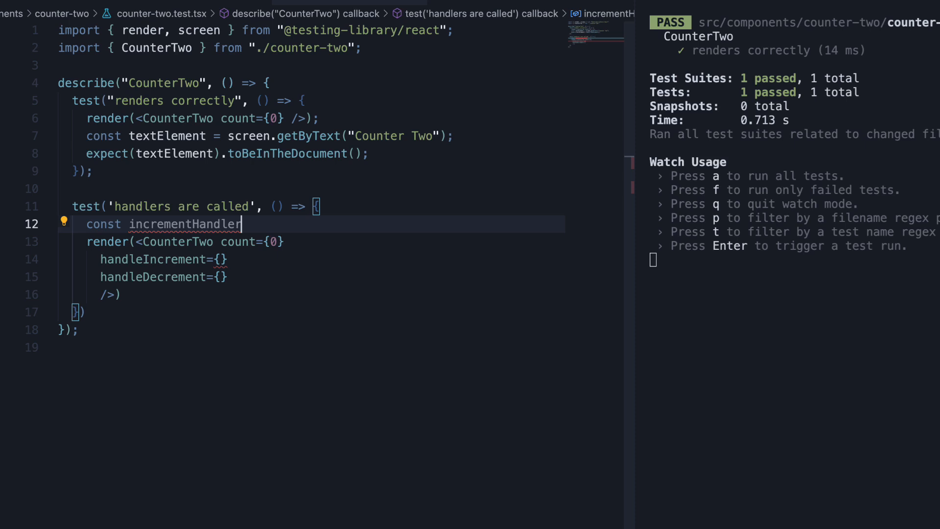
pyautogui.write('=')
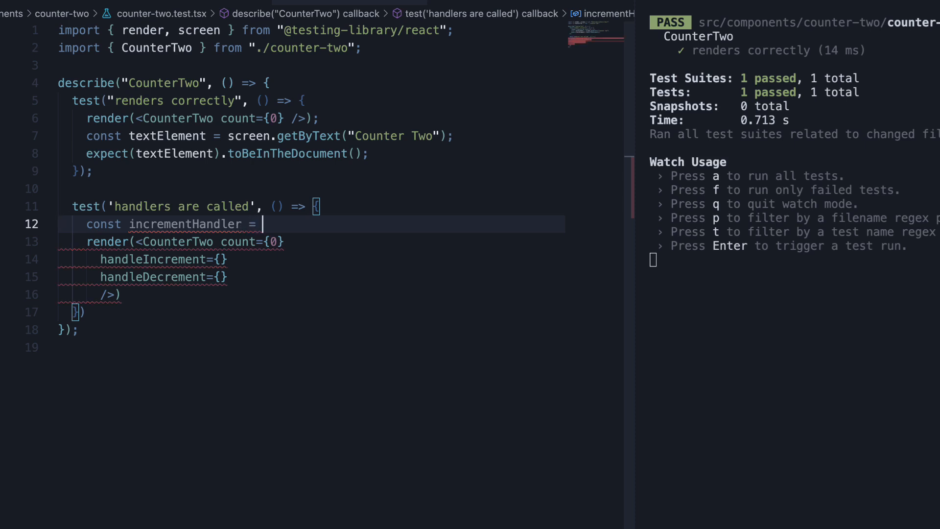
pyautogui.write('jest.f')
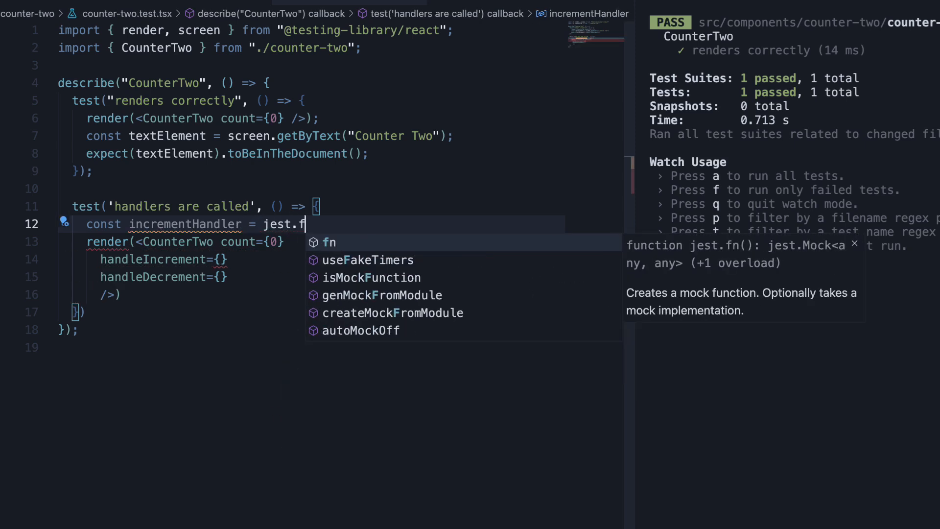
pyautogui.press('Enter')
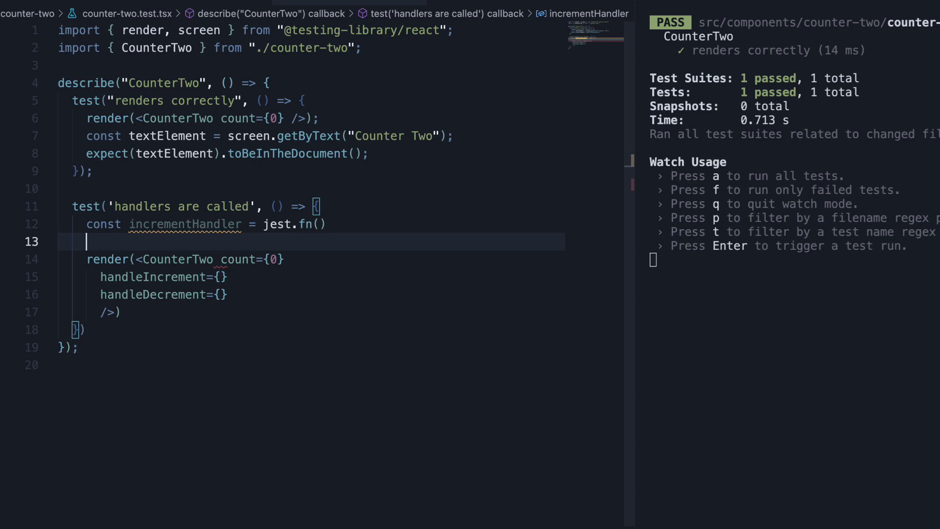
pyautogui.write('dec')
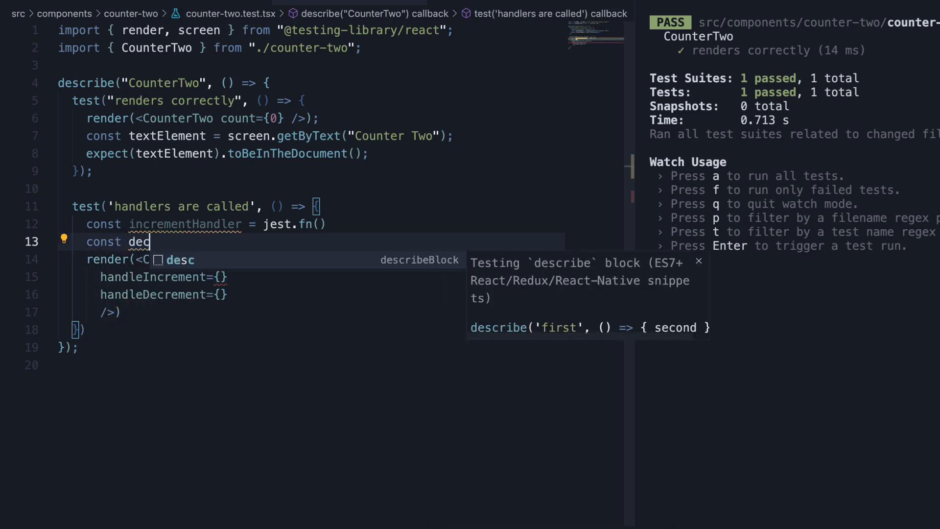
pyautogui.write('rementHandler = jest.f')
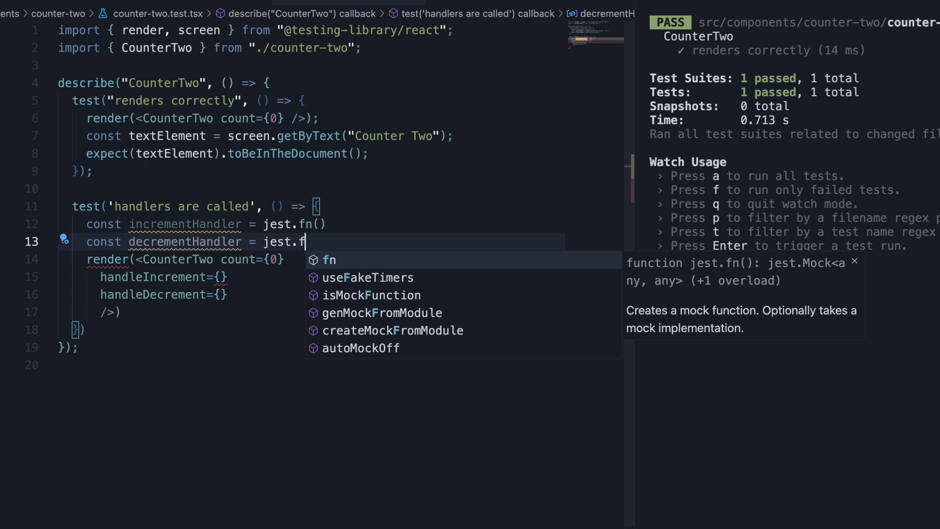
pyautogui.press('Tab')
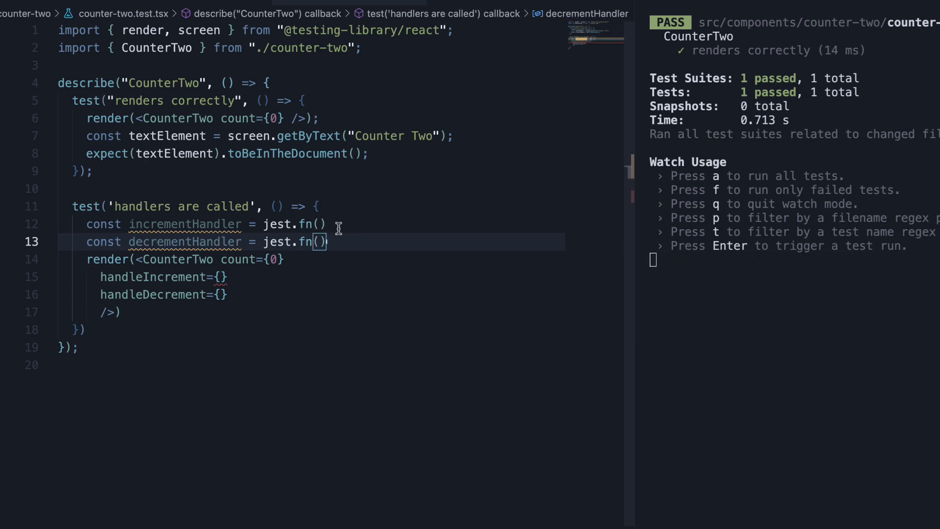
pyautogui.moveTo(308, 224)
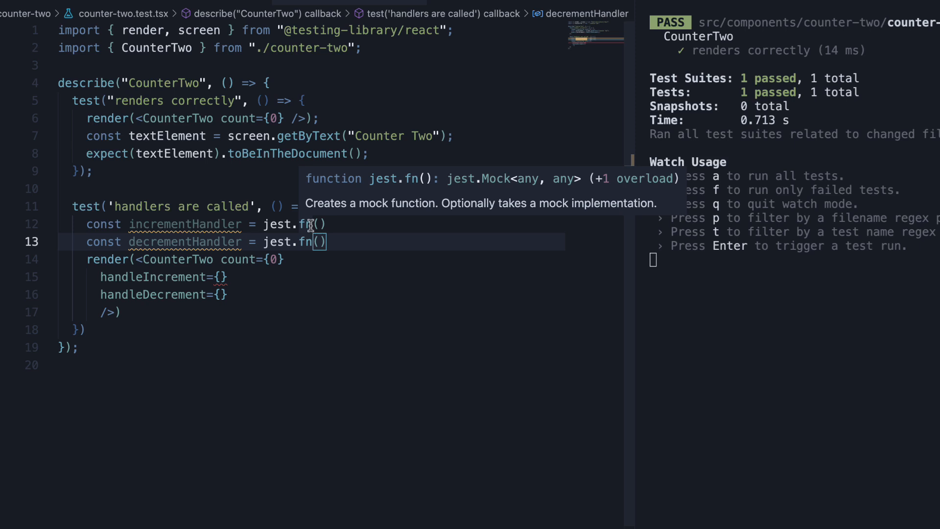
pyautogui.moveTo(353, 246)
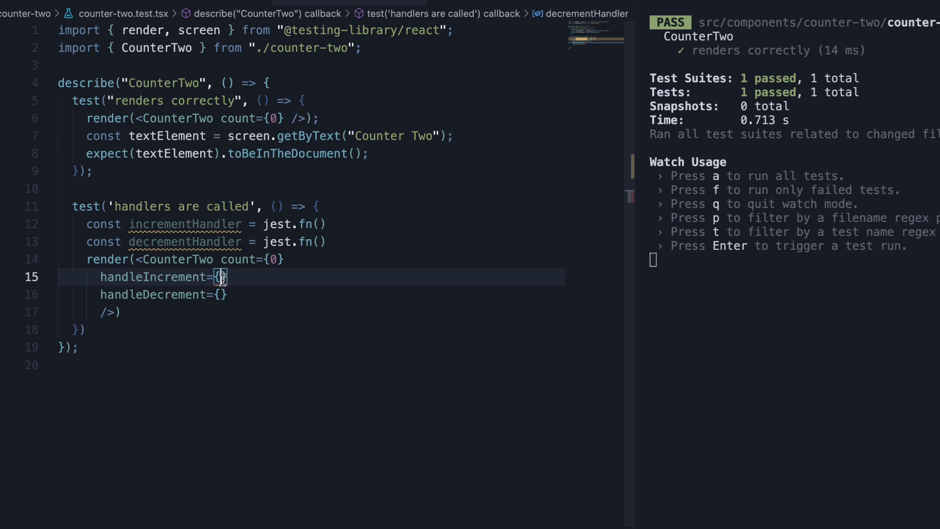
# Step: Pass incrementHandler and decrementHandler to CounterTwo's handleIncrement and handleDecrement props
pyautogui.write('incre')
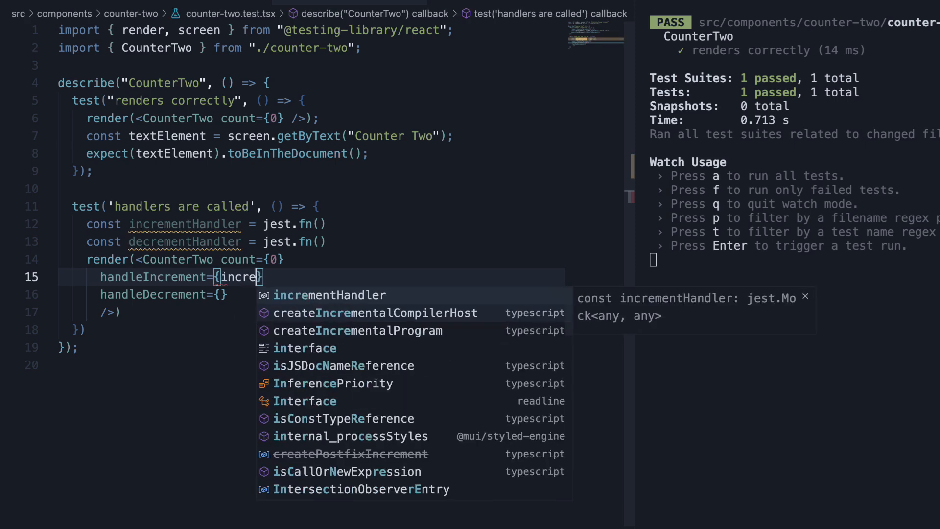
pyautogui.write('de')
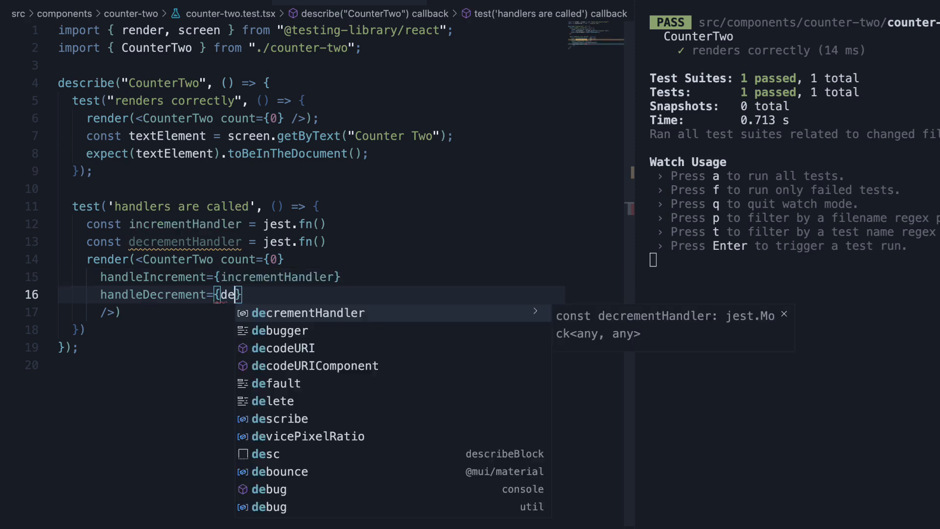
pyautogui.press('Tab')
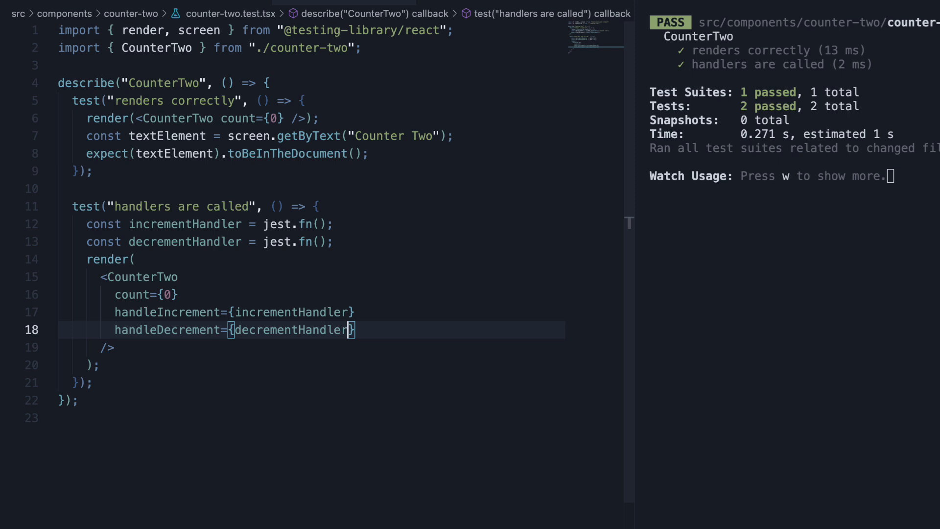
# Step: Query incrementButton and decrementButton via getByRole('button') with names 'Increment' and 'Decrement'
pyautogui.write("const incrementButton = screen.getByRole('button',")
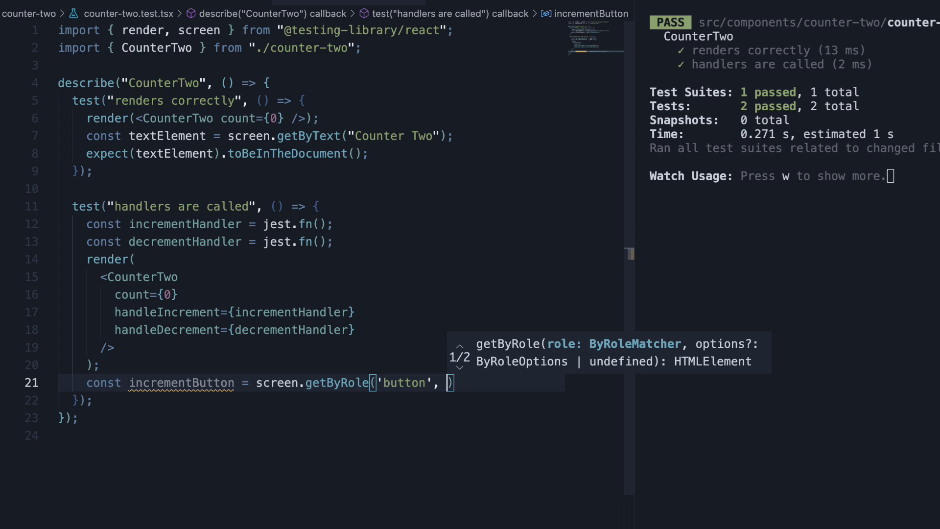
pyautogui.write("{ name: 'increment")
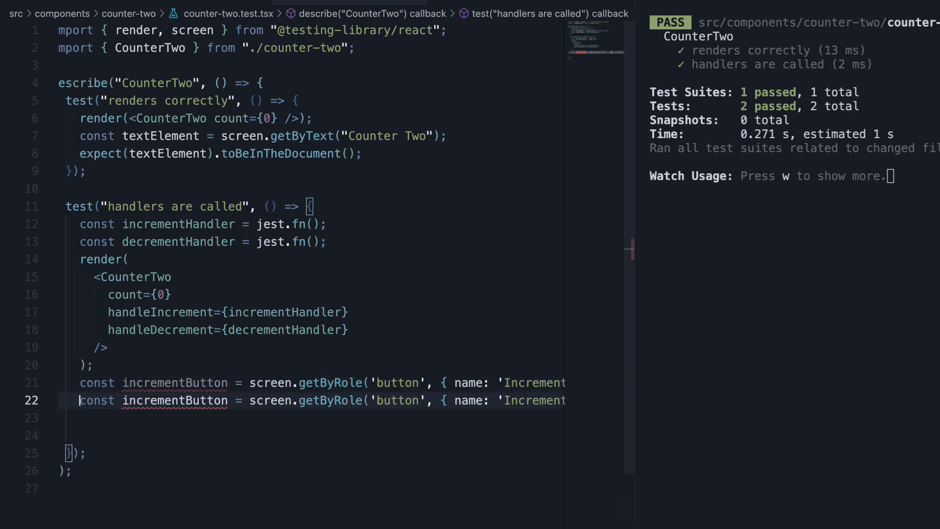
pyautogui.doubleClick(174, 400)
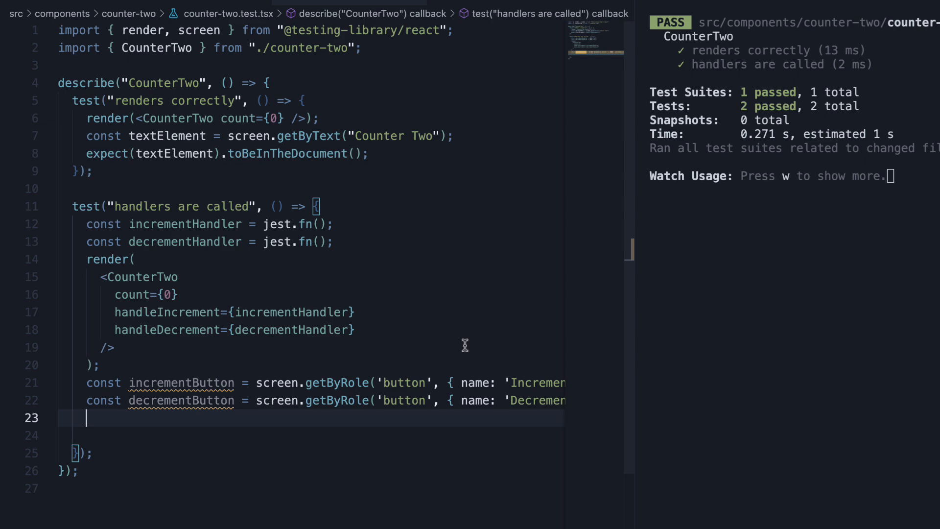
pyautogui.write('im')
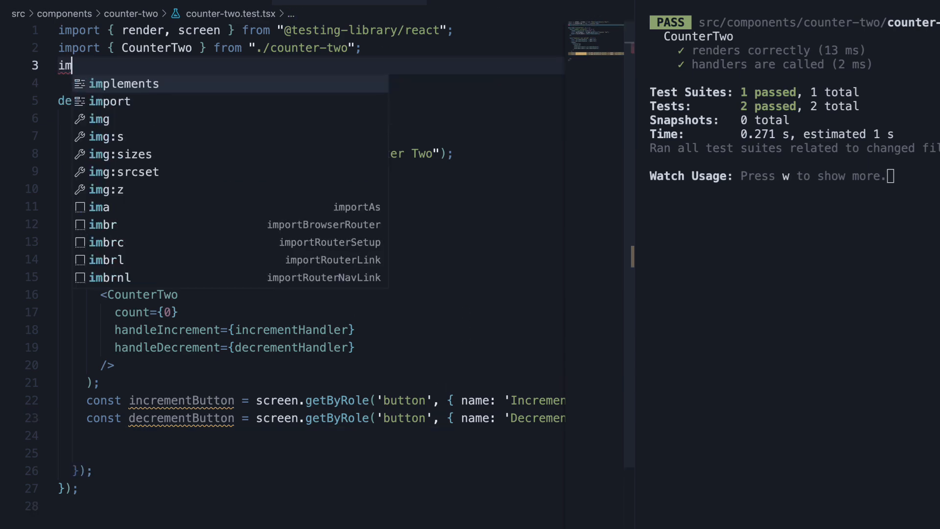
pyautogui.write("port user from '")
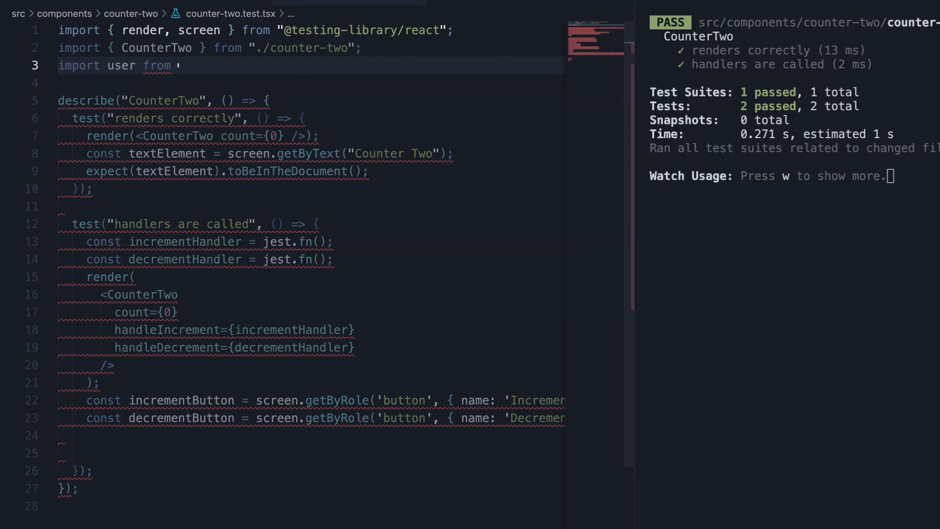
pyautogui.write('@testing-library/user-event')
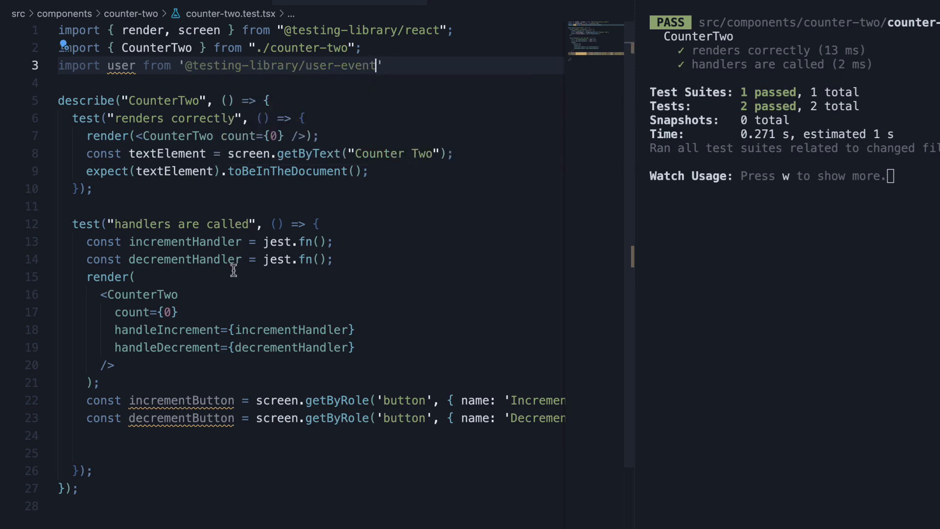
pyautogui.write('user.setup(')
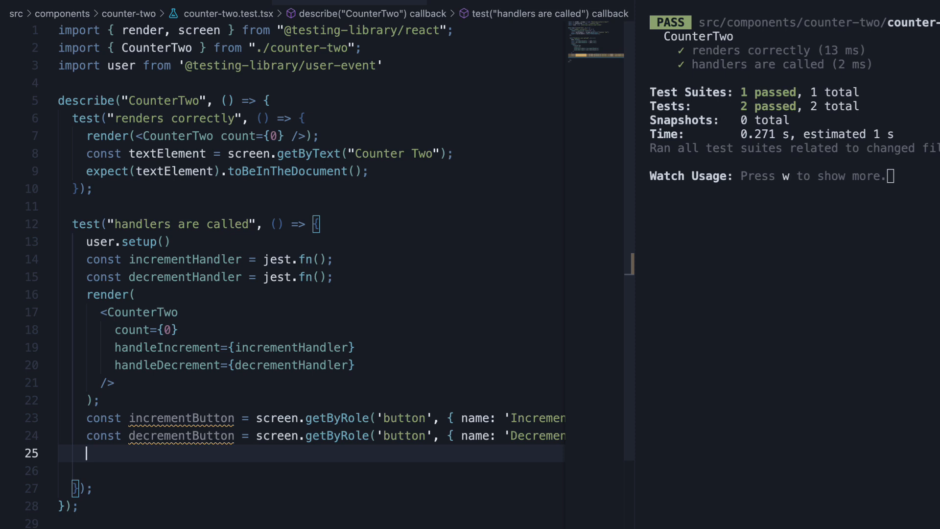
# Step: Make the test async and await user.click on incrementButton and decrementButton
pyautogui.write('user.click')
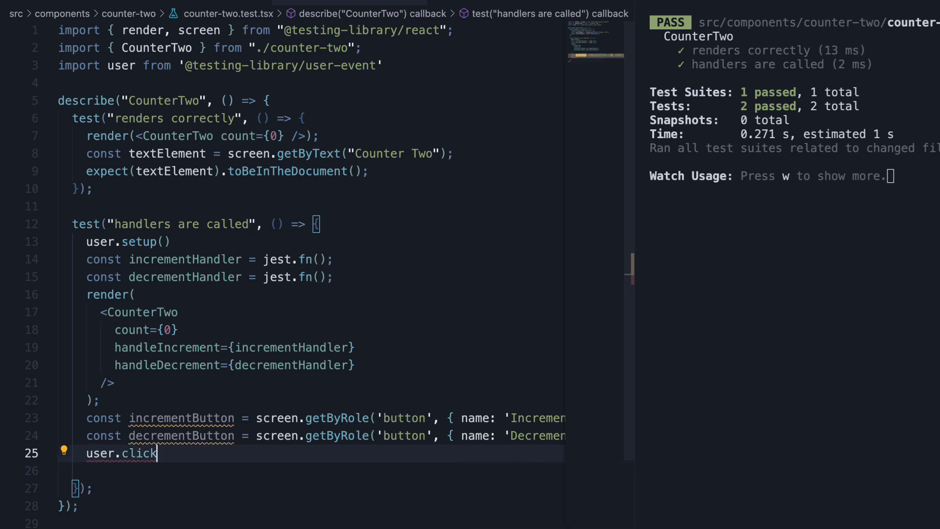
pyautogui.write('(incrementButton)')
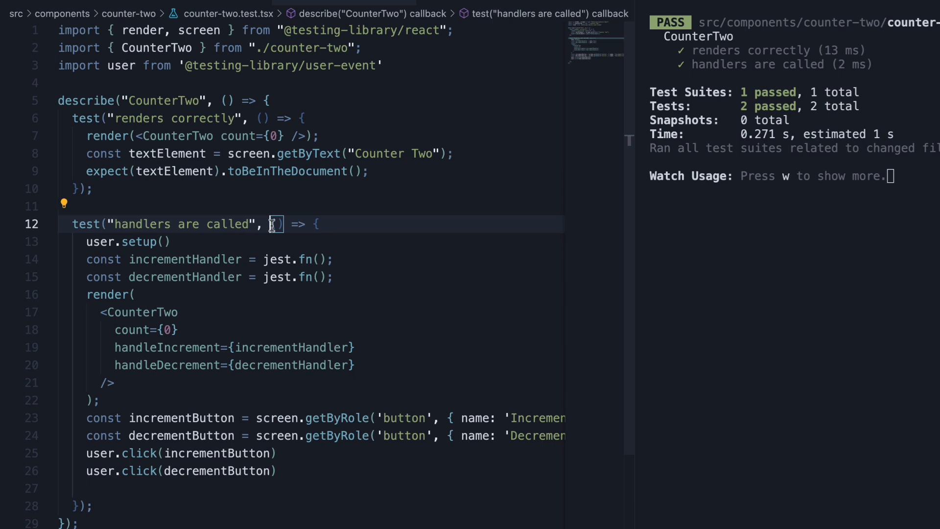
pyautogui.write('async')
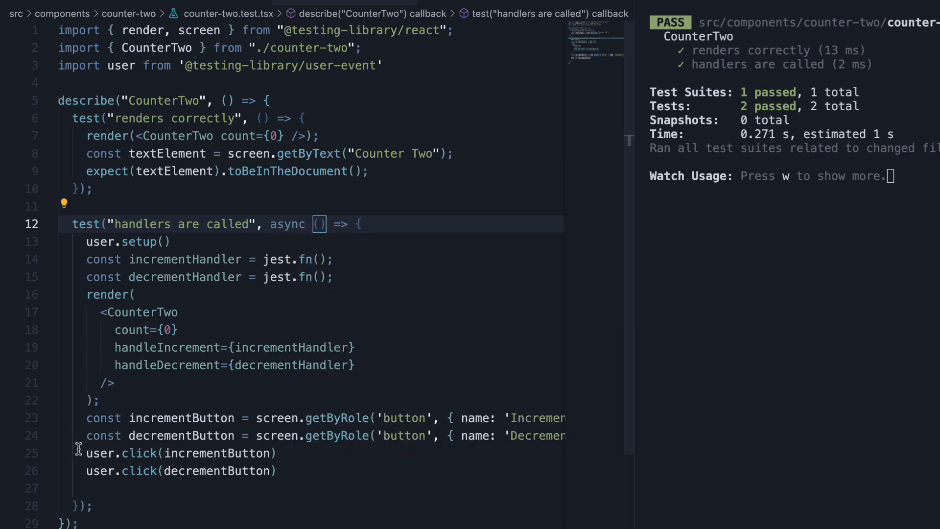
pyautogui.write('await')
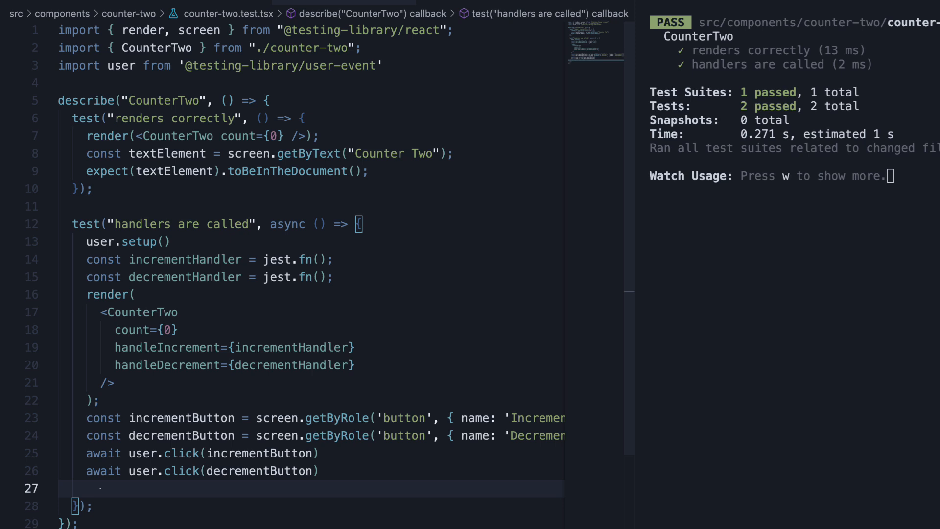
pyautogui.click(99, 488)
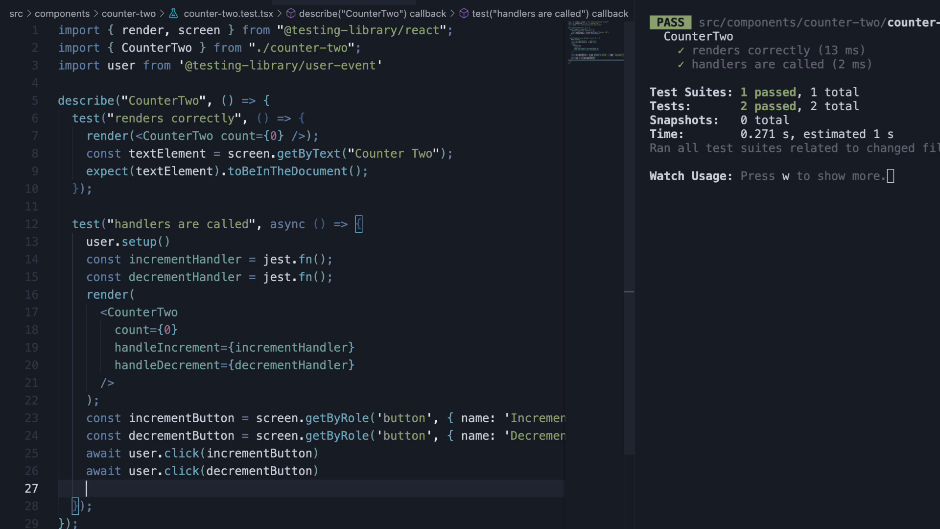
# Step: Add expect(...).toHaveBeenCalledTimes(1) for incrementHandler and decrementHandler, then save
pyautogui.write('expect(incrementHandler).')
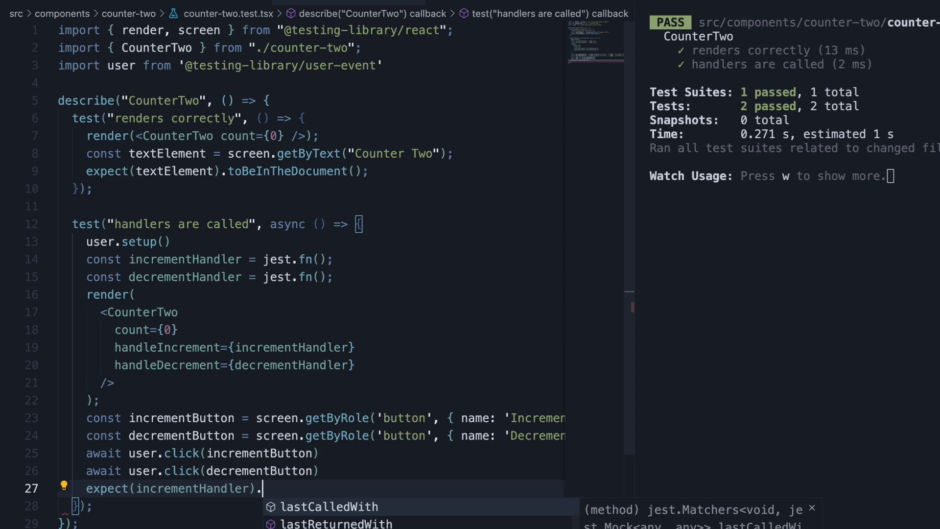
pyautogui.write('tohavebeenCalledTimes')
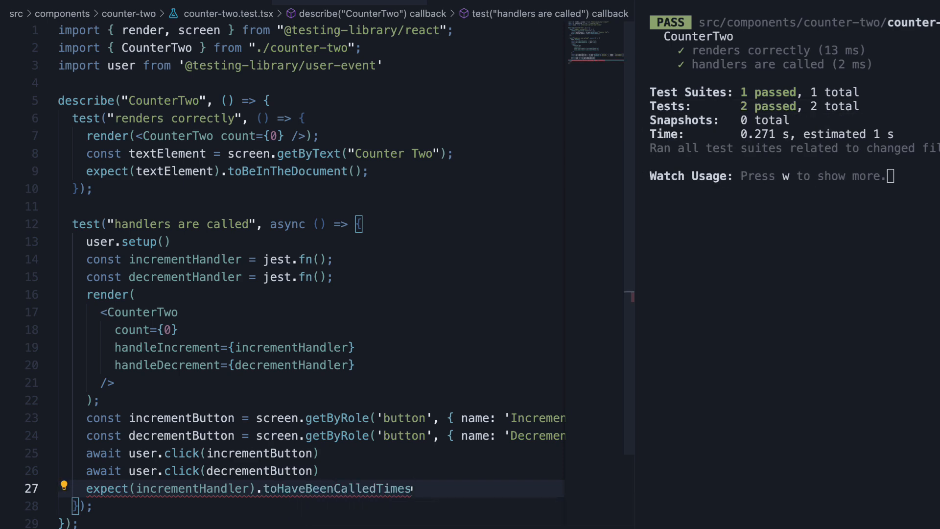
pyautogui.write('(1)')
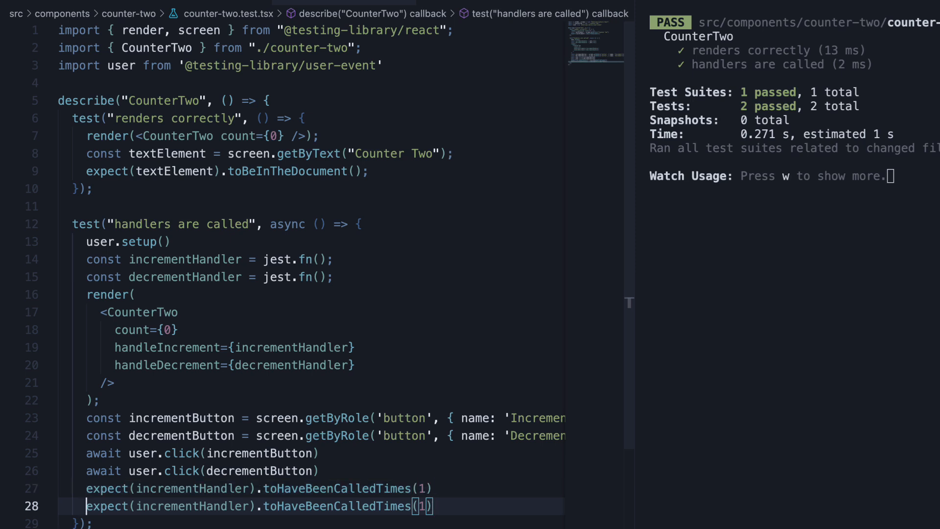
pyautogui.write('decrementHandler')
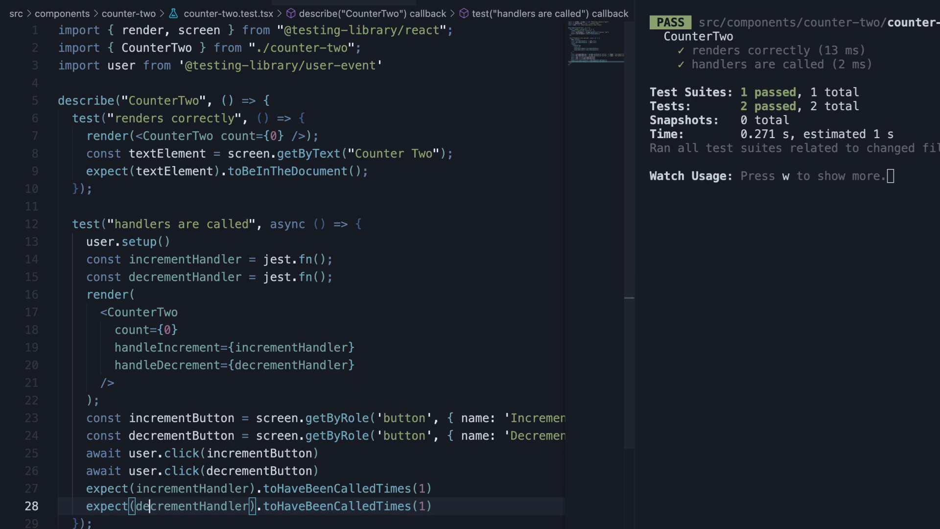
pyautogui.press('ctrl+s')
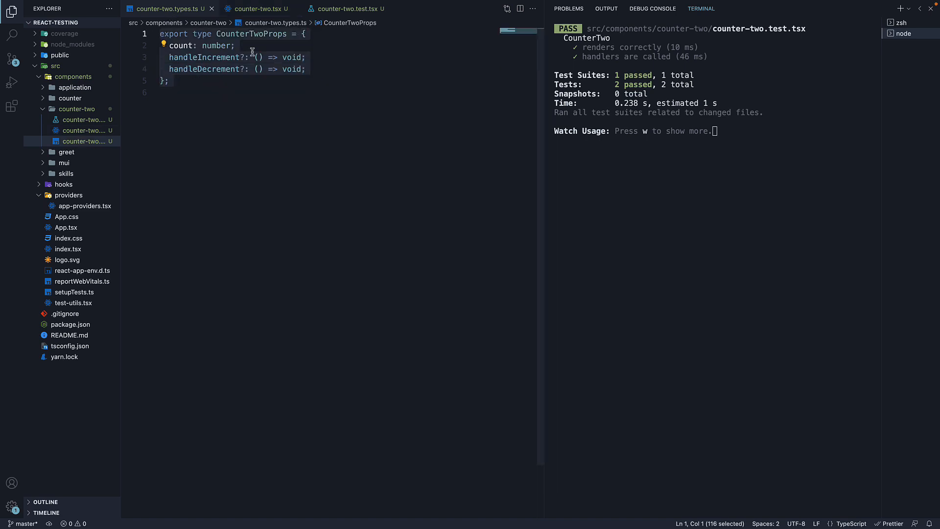
pyautogui.moveTo(316, 65)
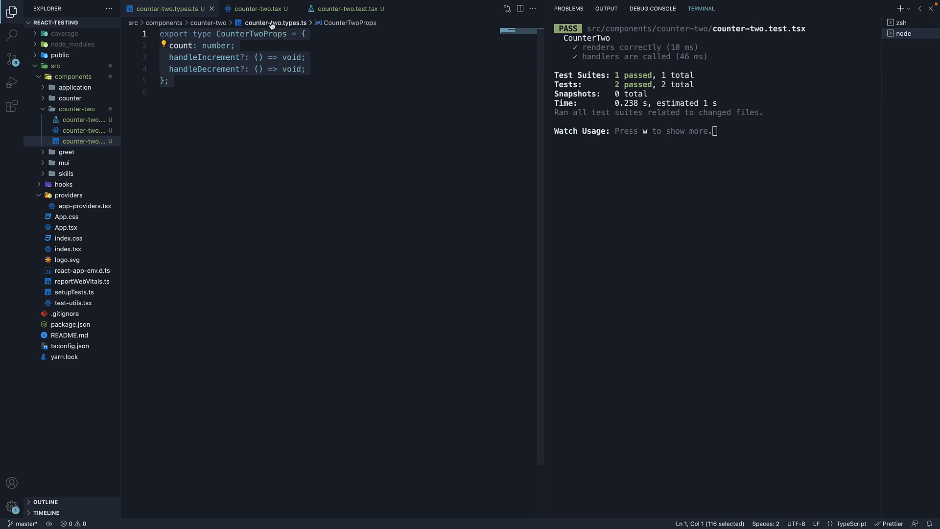
# Step: Inspect CounterTwo's handleIncrement and handleDecrement wiring, then return to counter-two.test.tsx
pyautogui.click(262, 8)
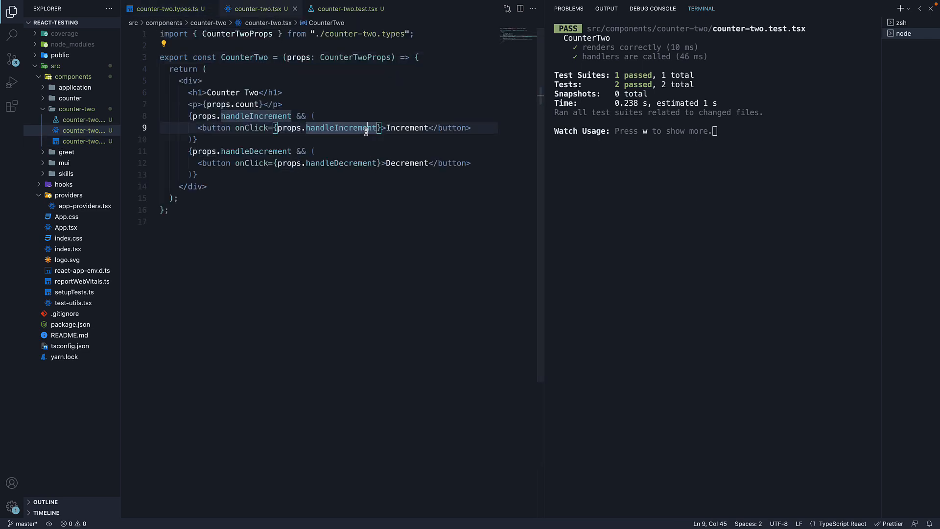
pyautogui.click(354, 163)
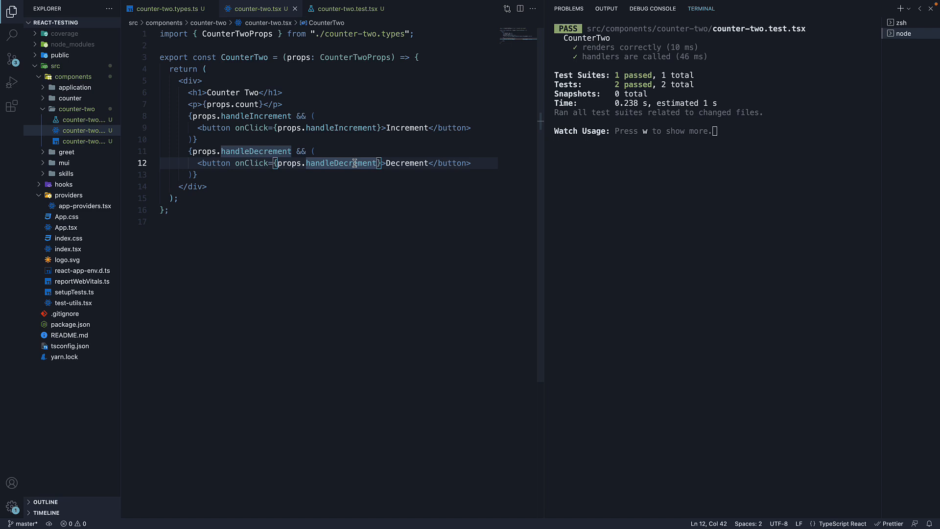
pyautogui.click(346, 9)
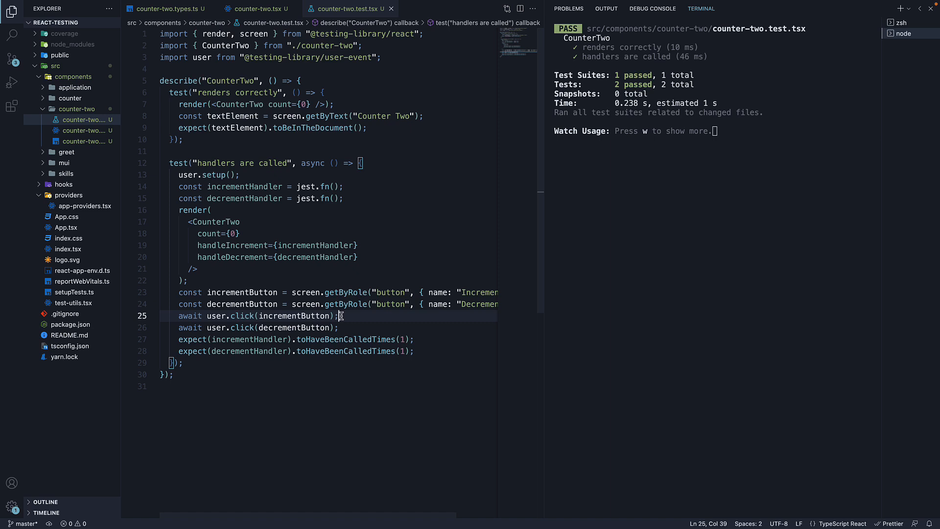
pyautogui.moveTo(370, 338)
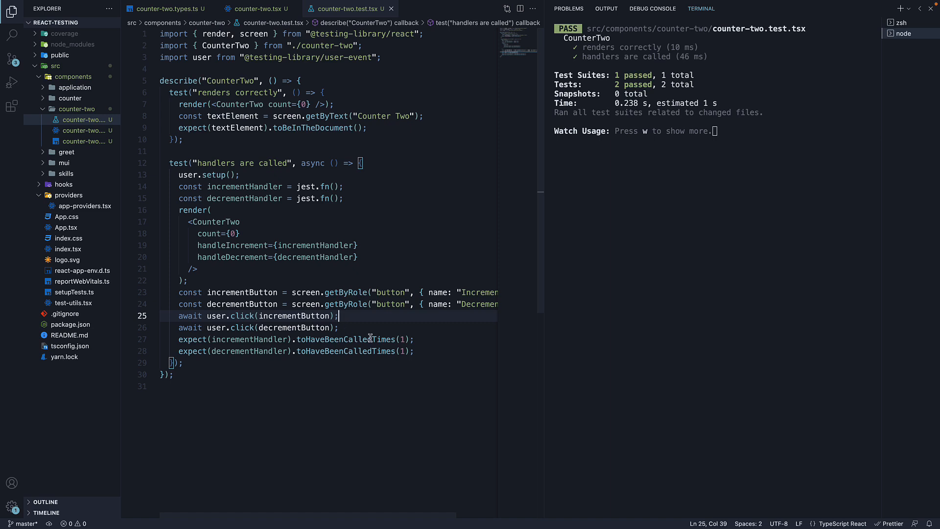